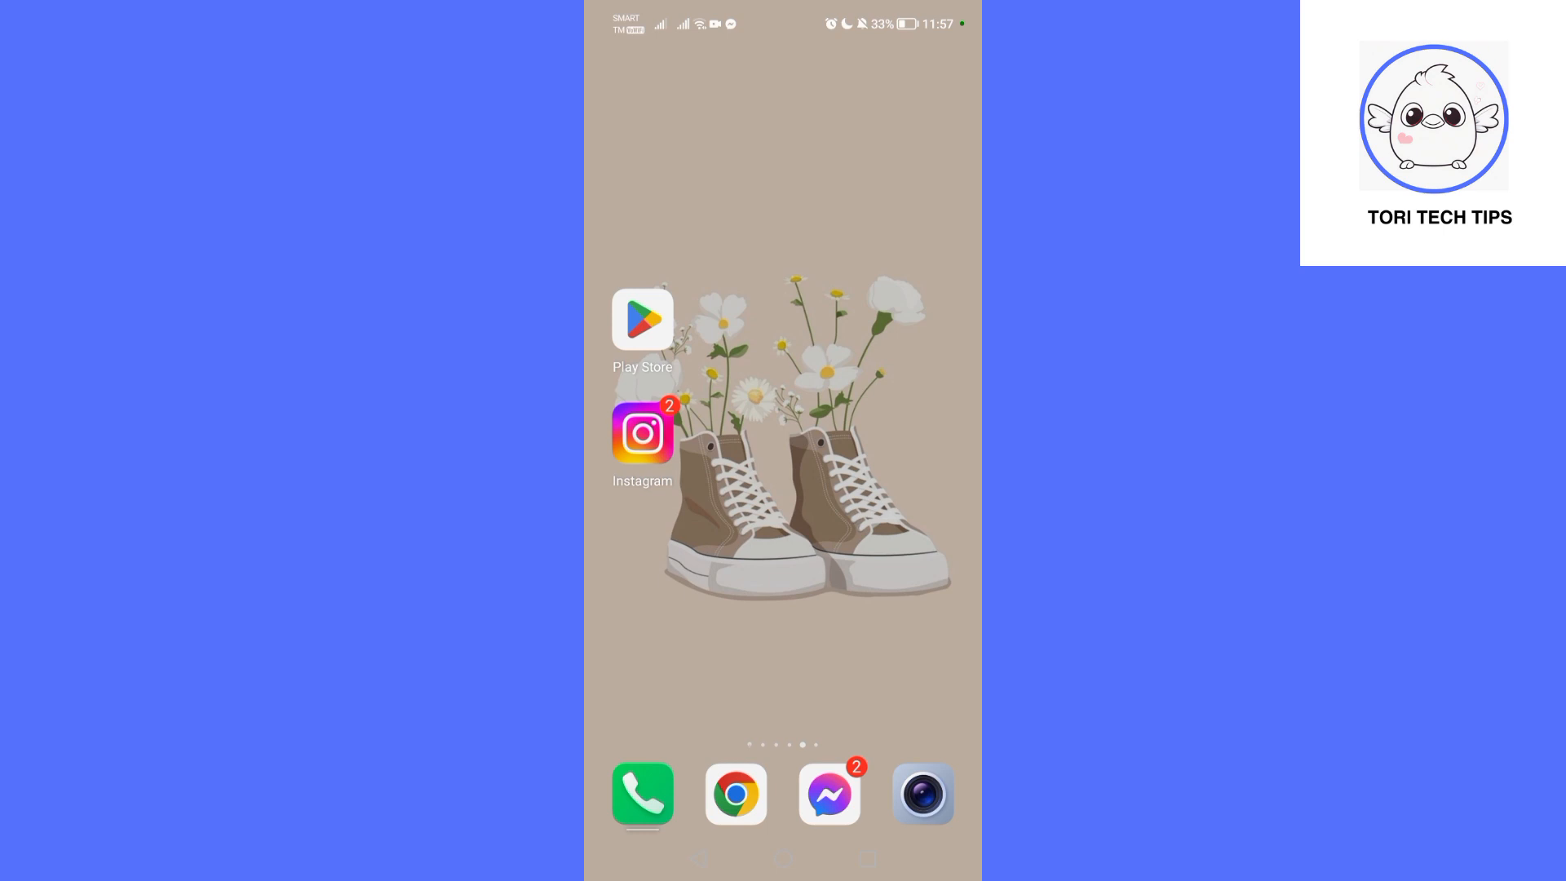
Launch Instagram, go to your own profile and enter Edit profile
left_click(643, 433)
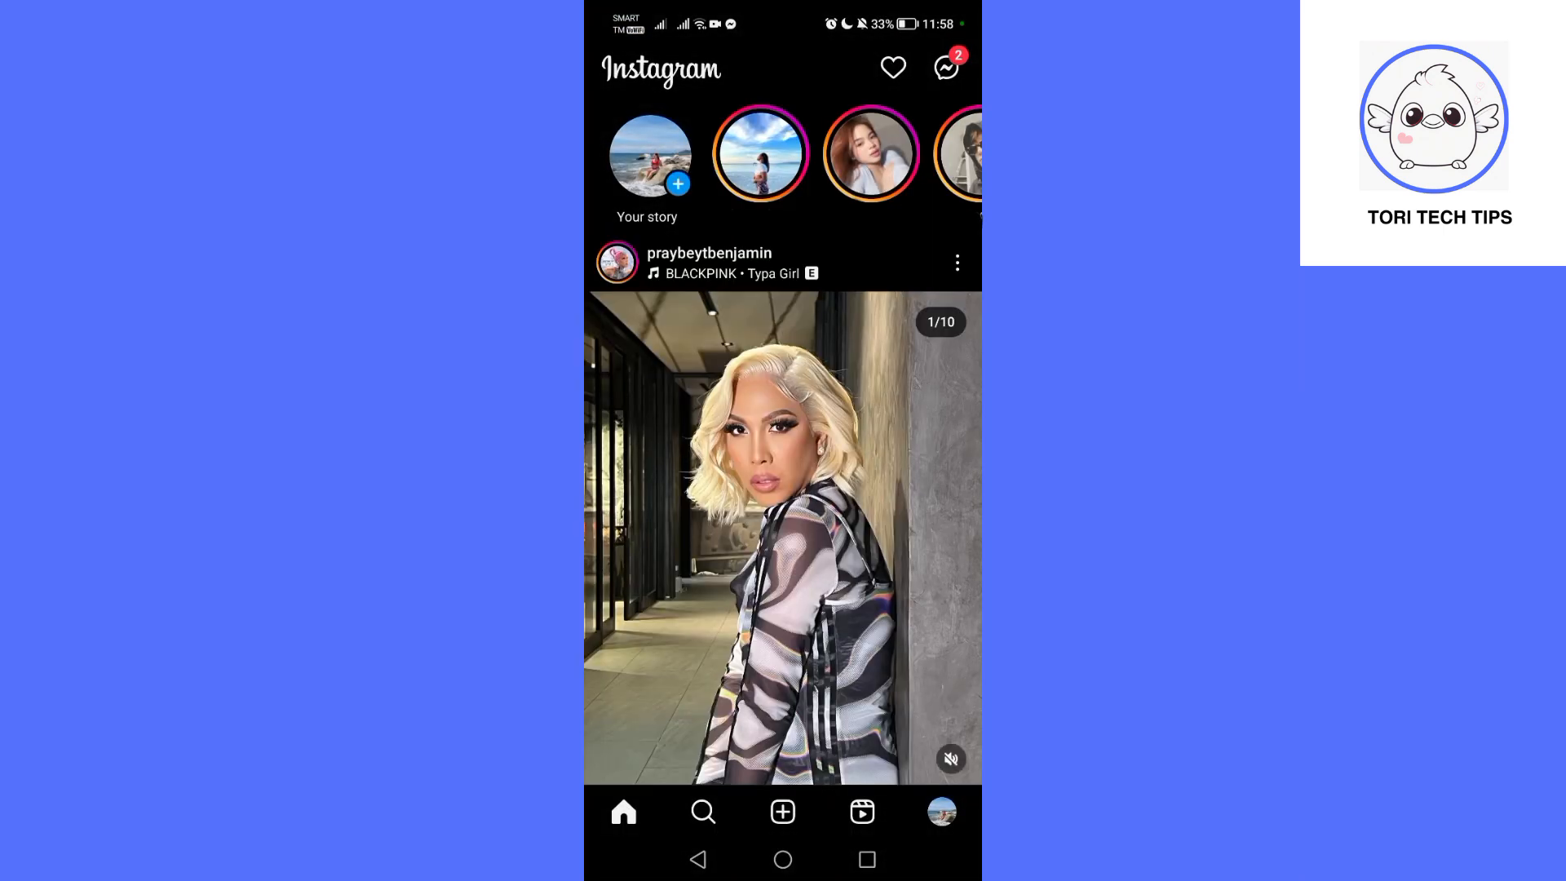
left_click(939, 810)
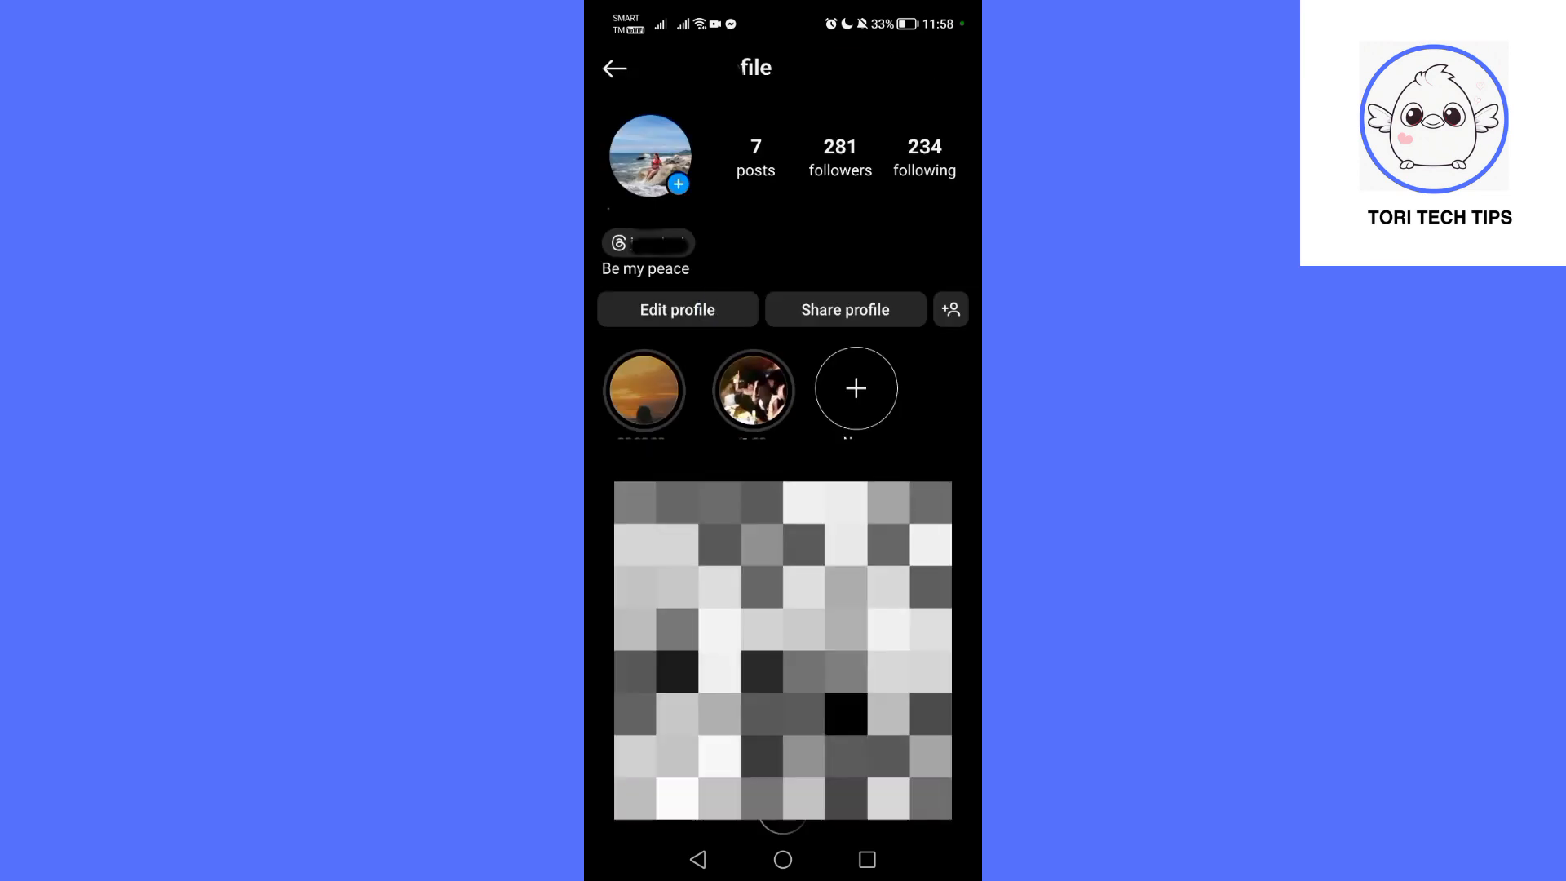
left_click(675, 308)
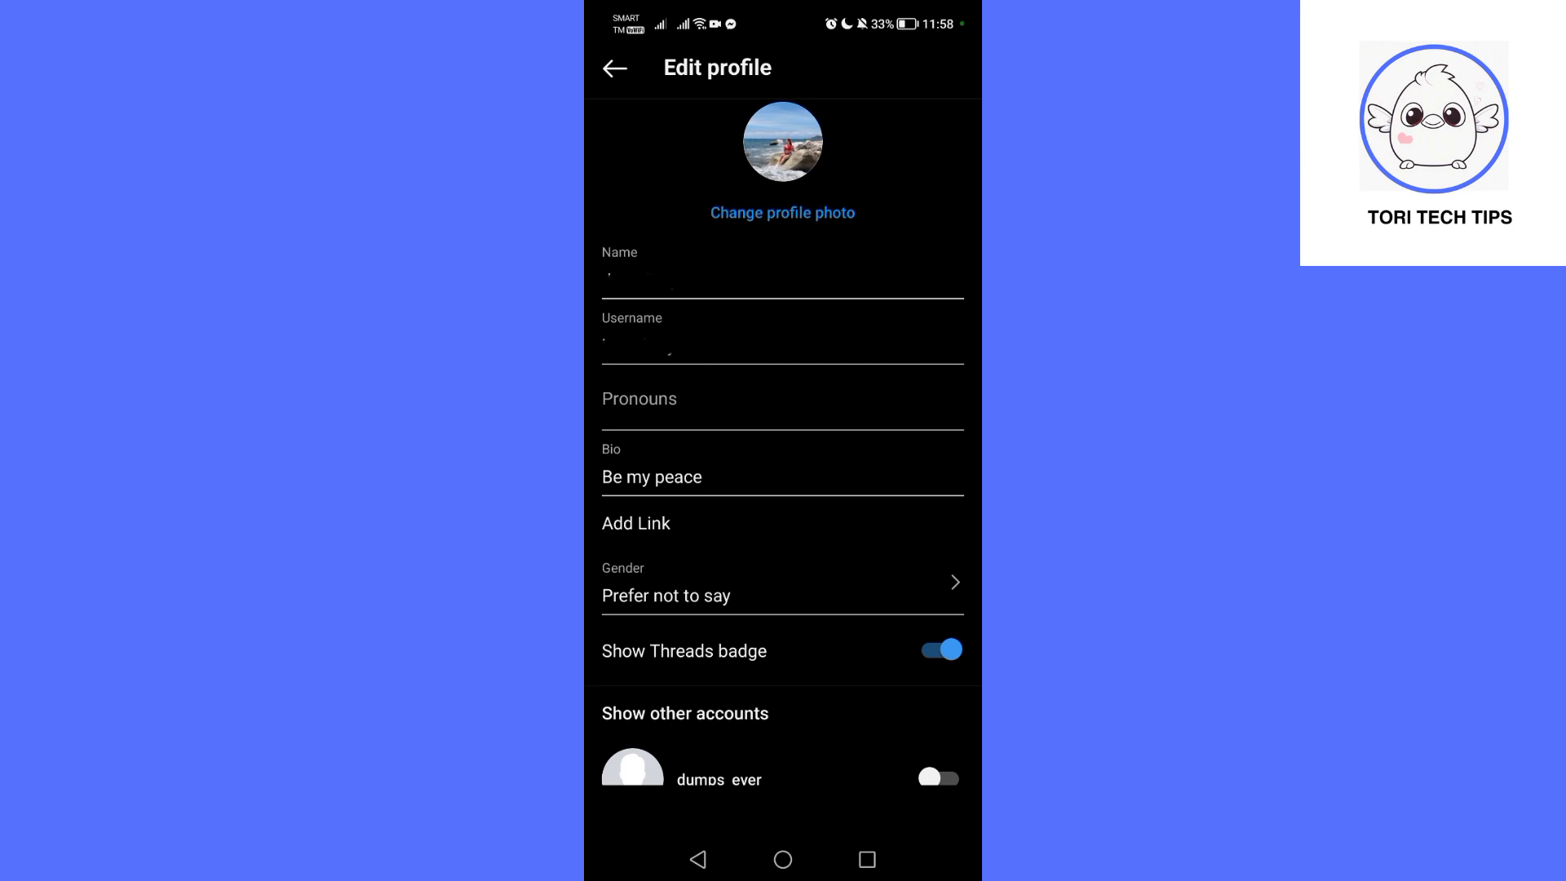
Switch off the Show Threads badge toggle and leave the Edit profile screen
left_click(939, 649)
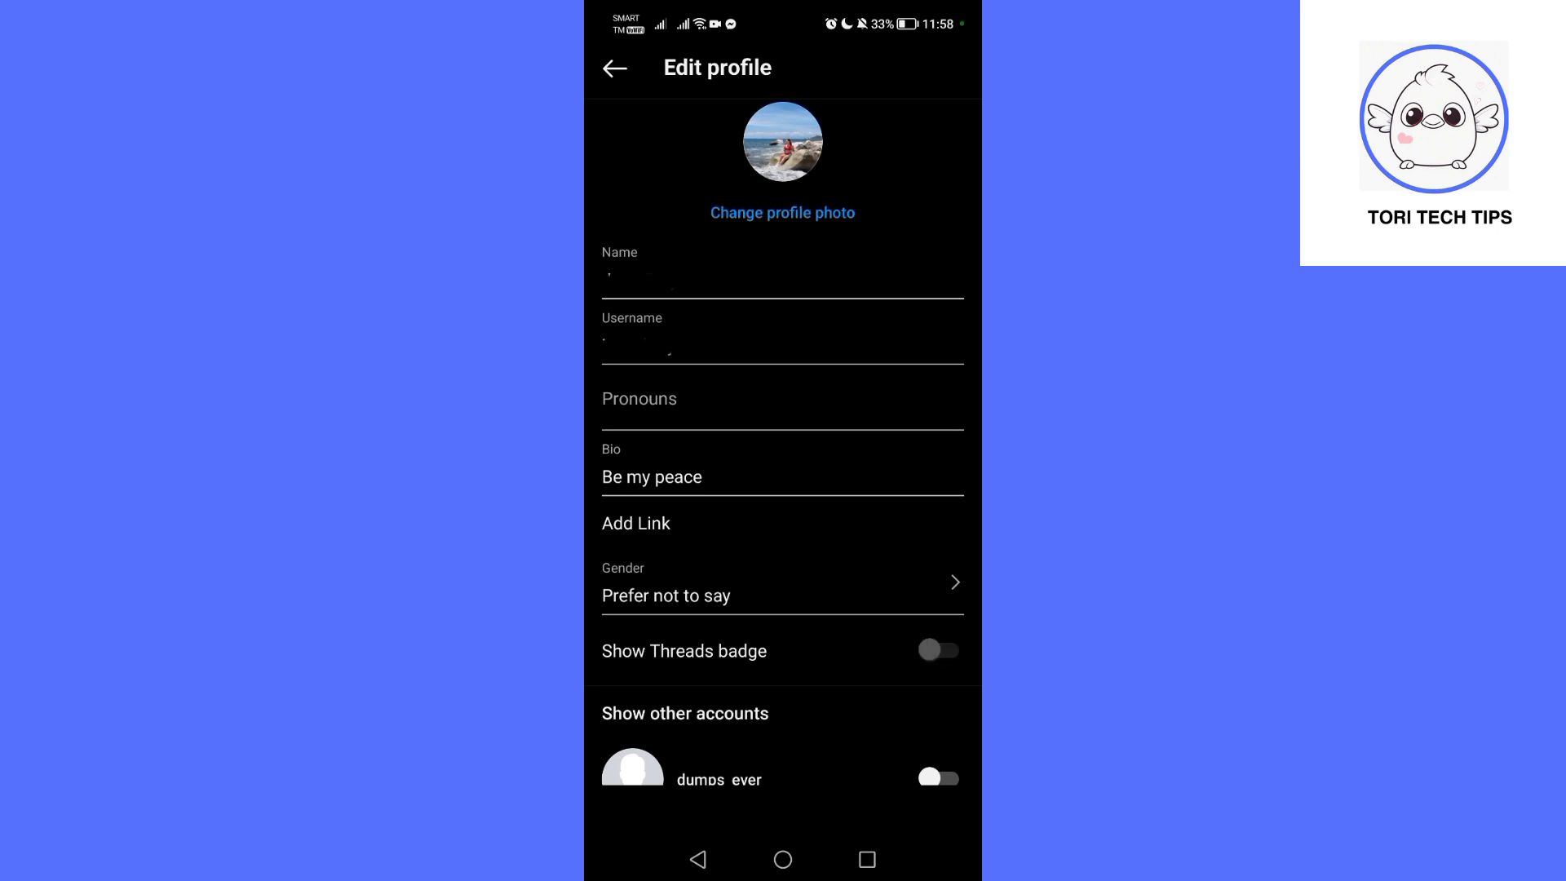
left_click(936, 651)
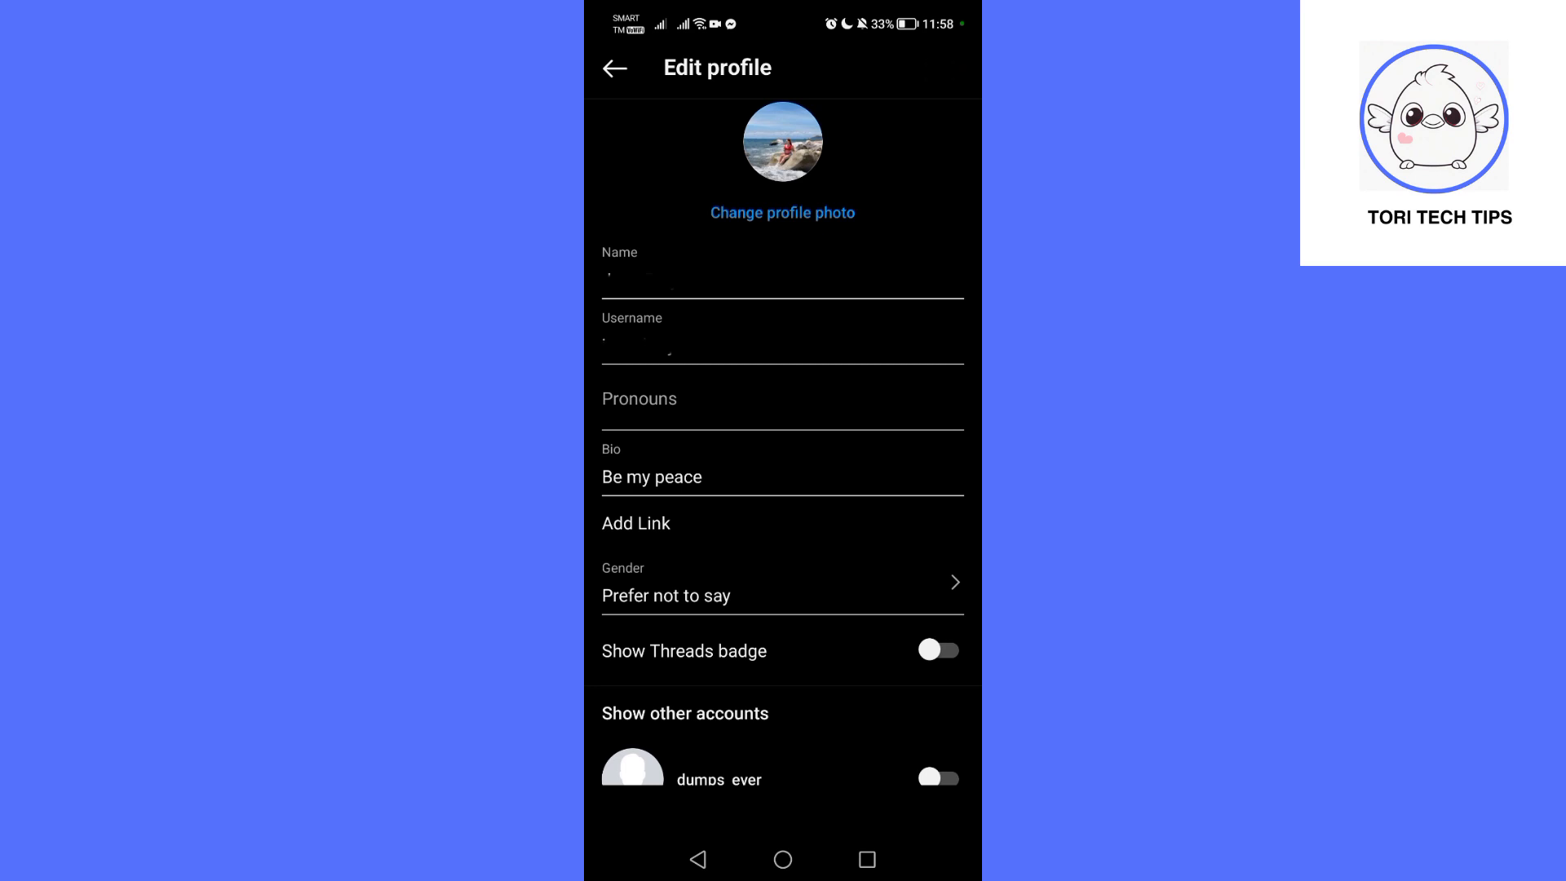
left_click(615, 69)
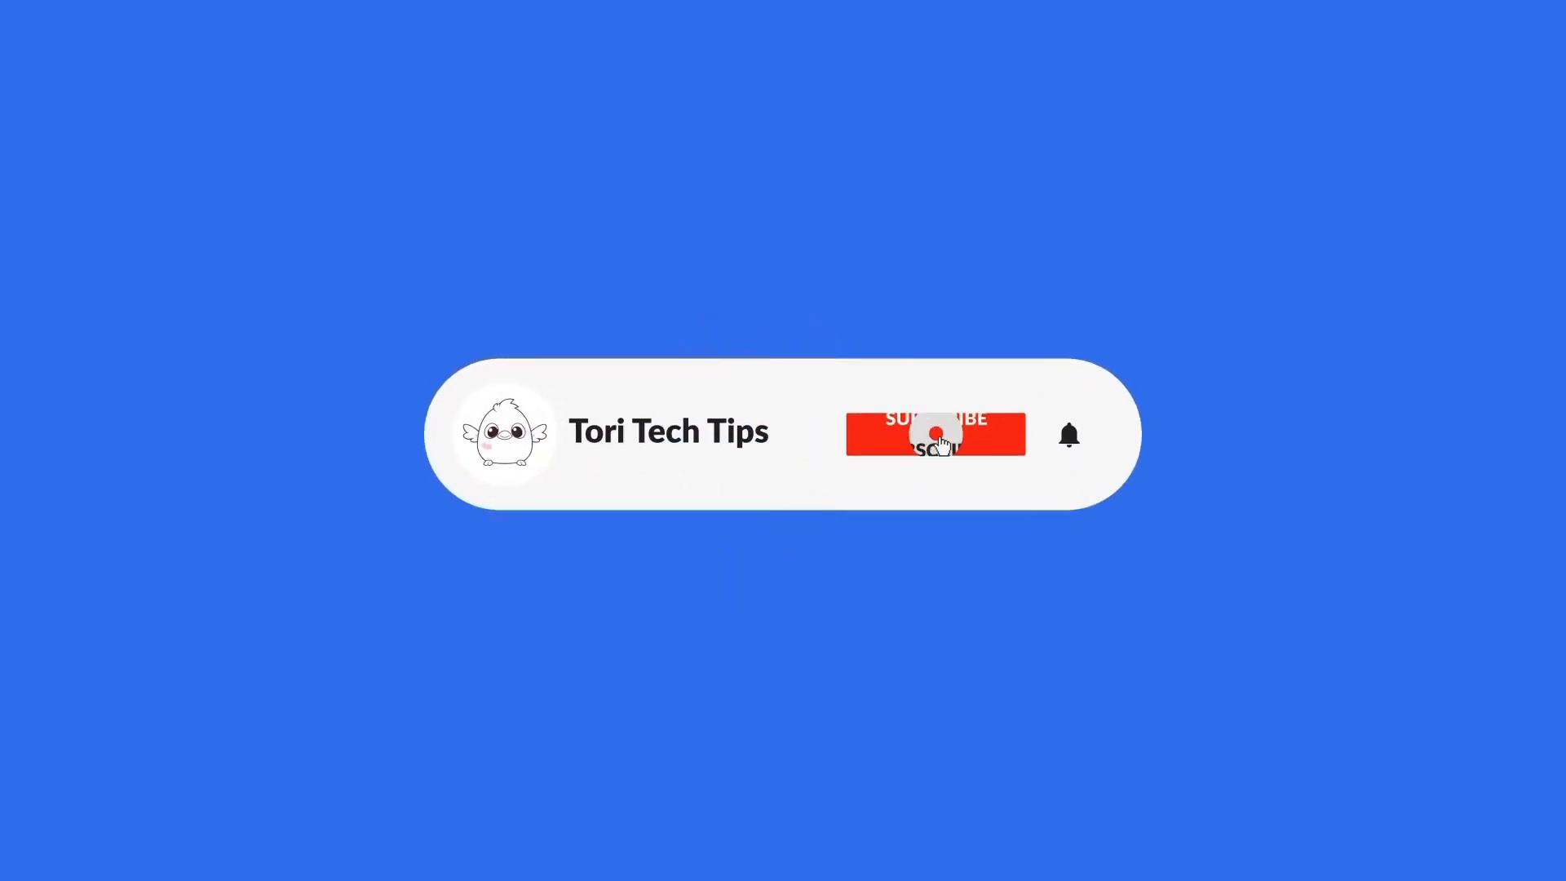
left_click(934, 434)
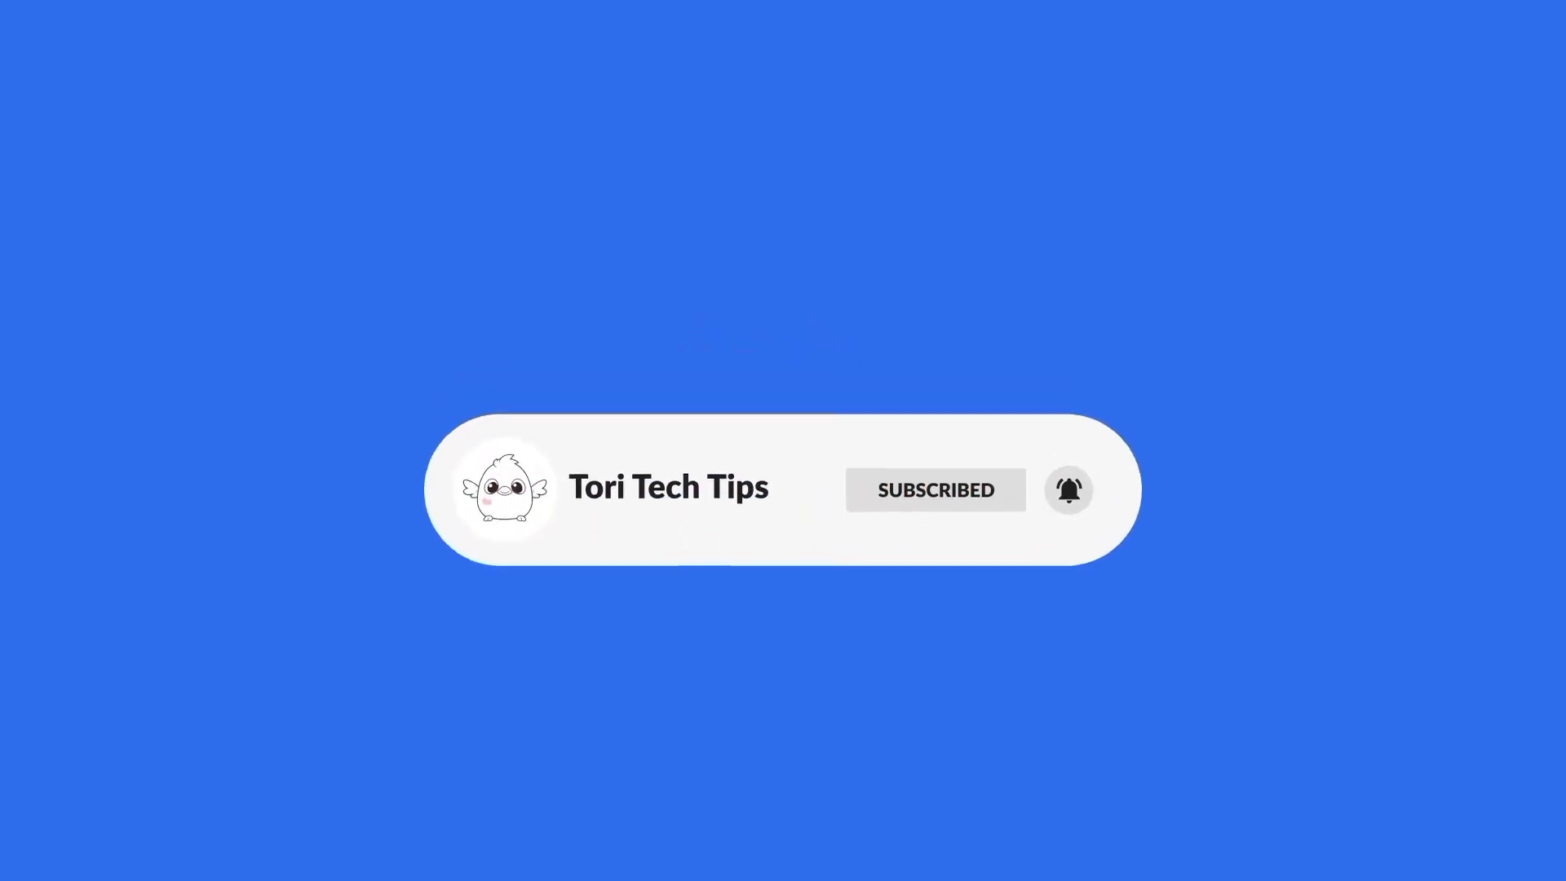